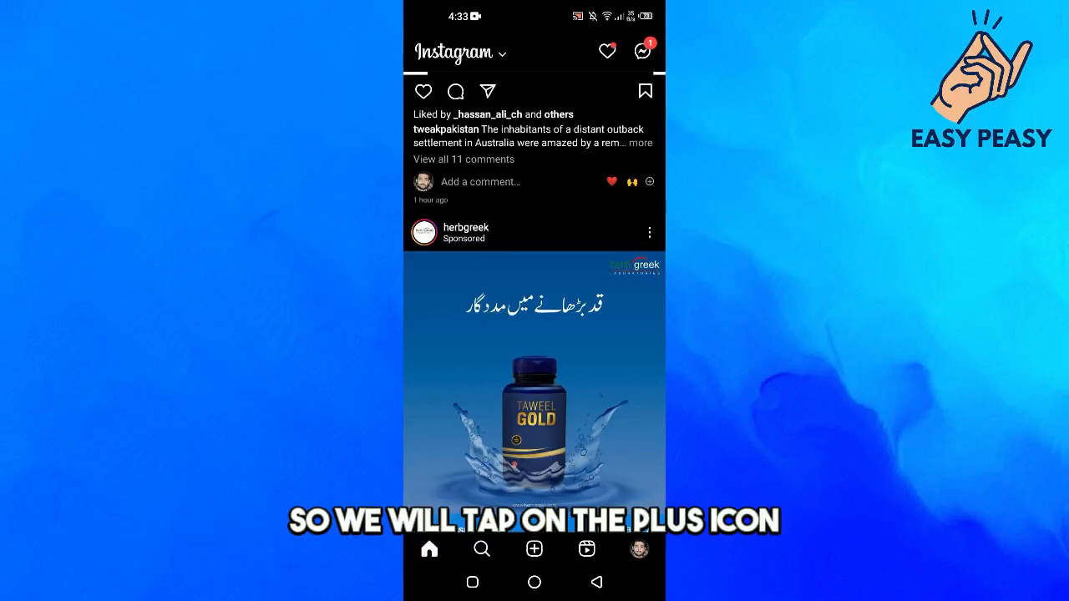
Record a short reel clip of the blanket and reach the New reel details showing Recommend on Facebook.
{"action": "left_click", "coordinate": [535, 548]}
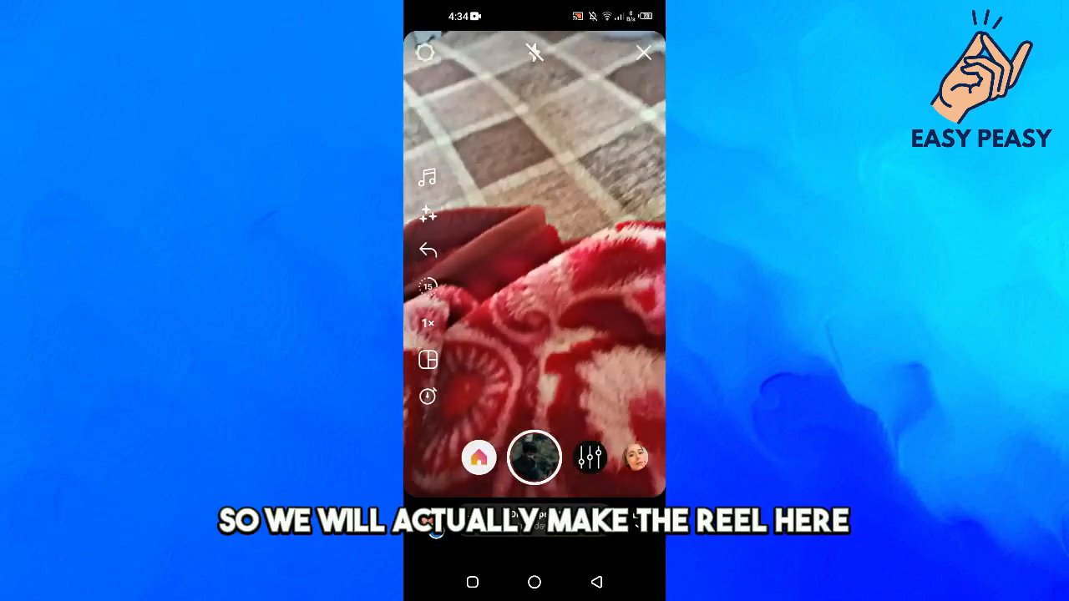
{"action": "left_click", "coordinate": [535, 458]}
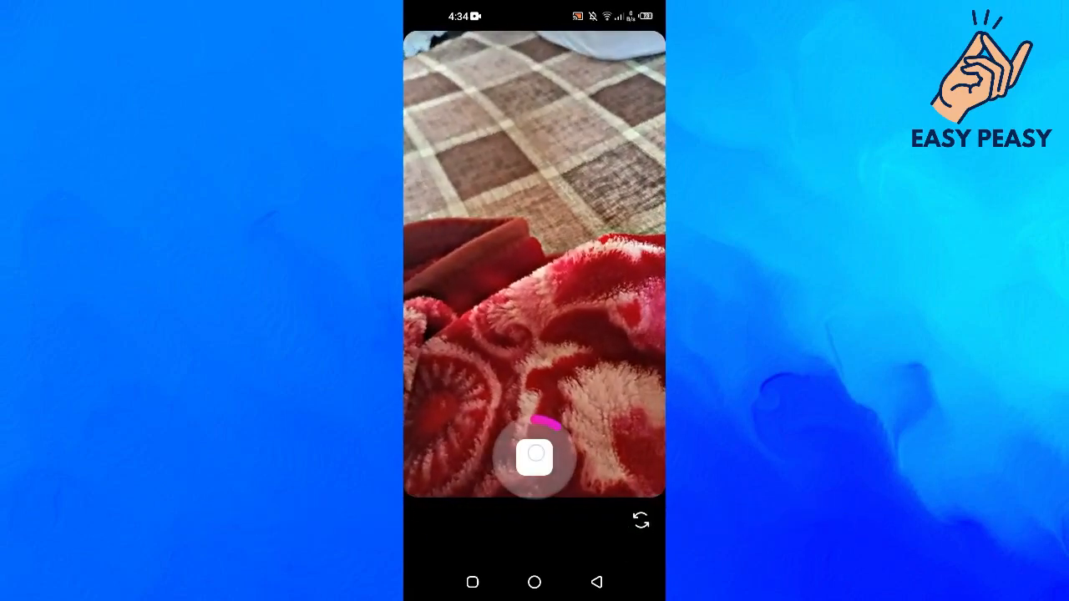
{"action": "left_click", "coordinate": [534, 458]}
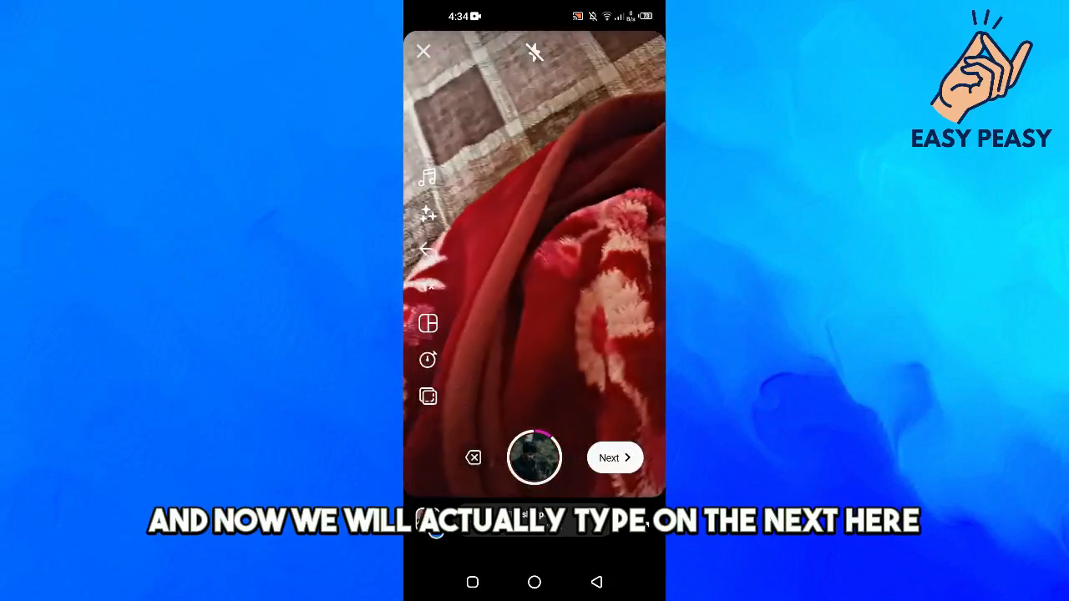
{"action": "left_click", "coordinate": [615, 457]}
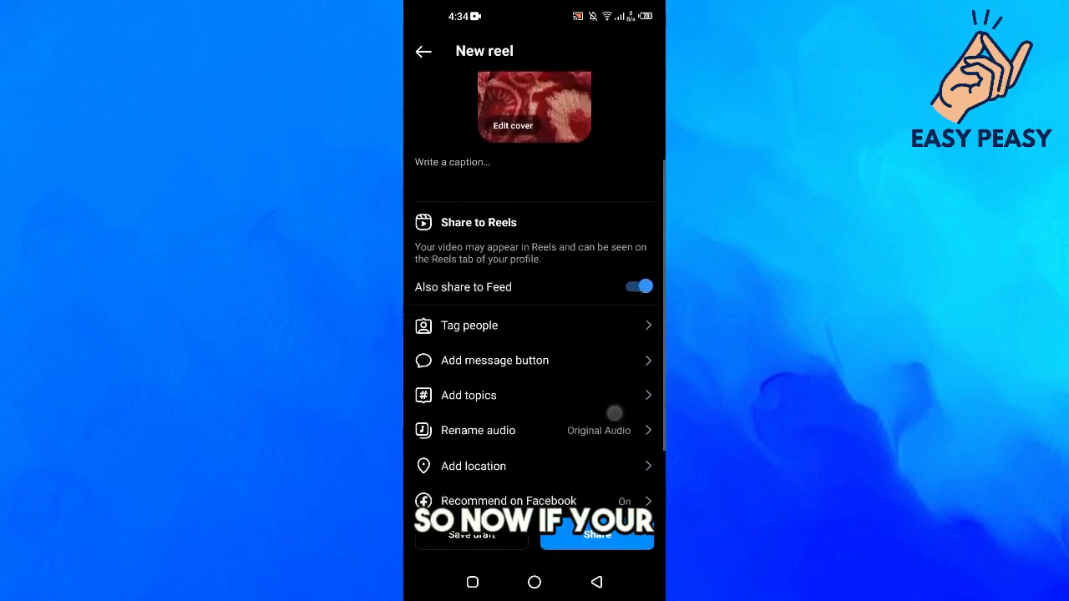
{"action": "scroll", "scroll_direction": "up", "scroll_amount": 3}
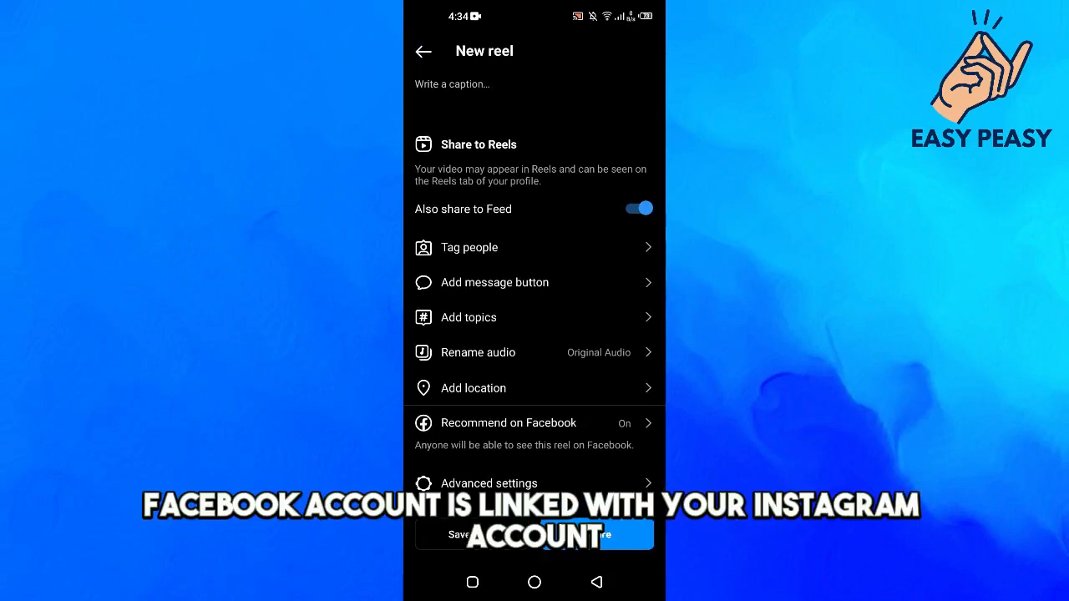